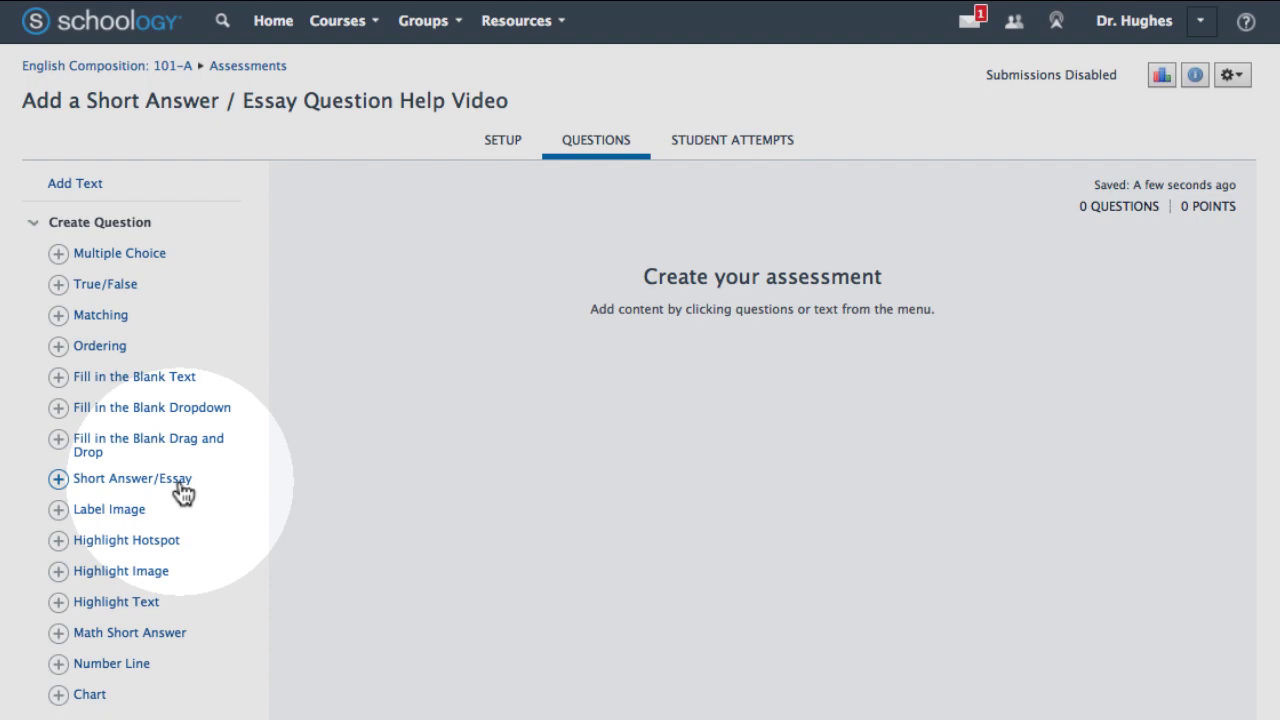
Add a Short Answer/Essay question holding the Plato 'Apology' prompt, passage and footnotes.
{"action": "left_click", "coordinate": [132, 478]}
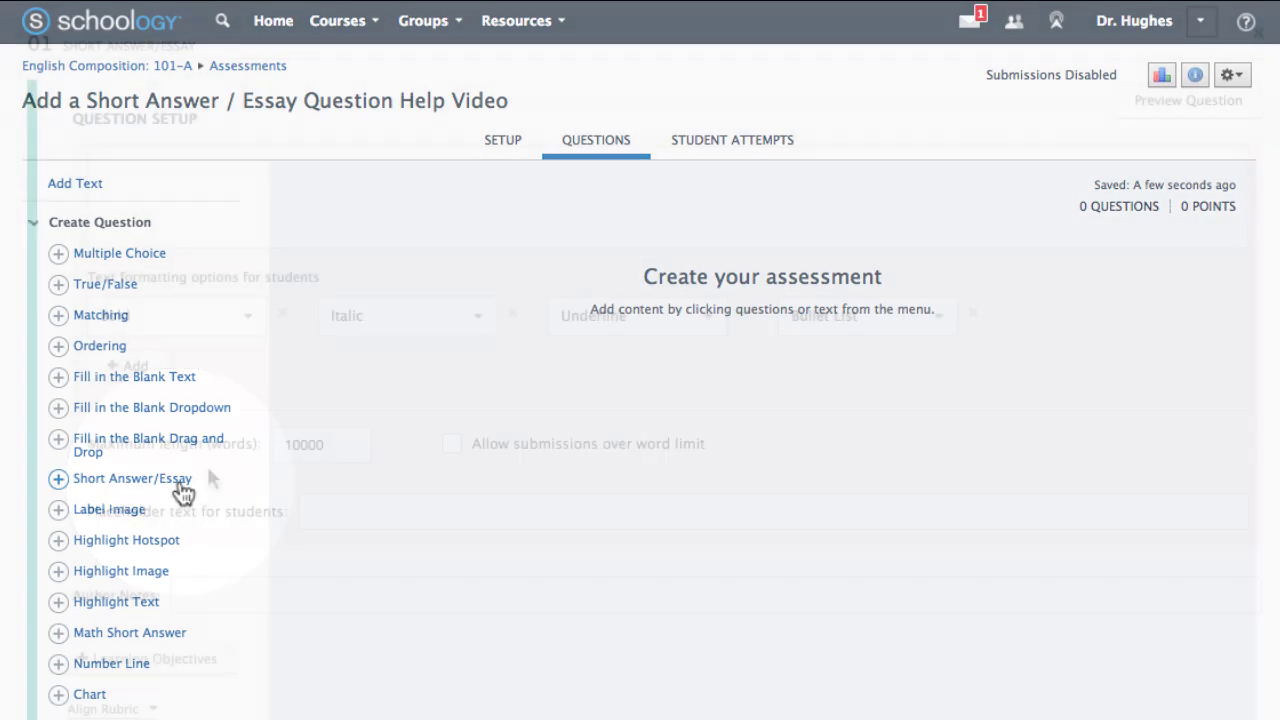
{"action": "left_click", "coordinate": [132, 478]}
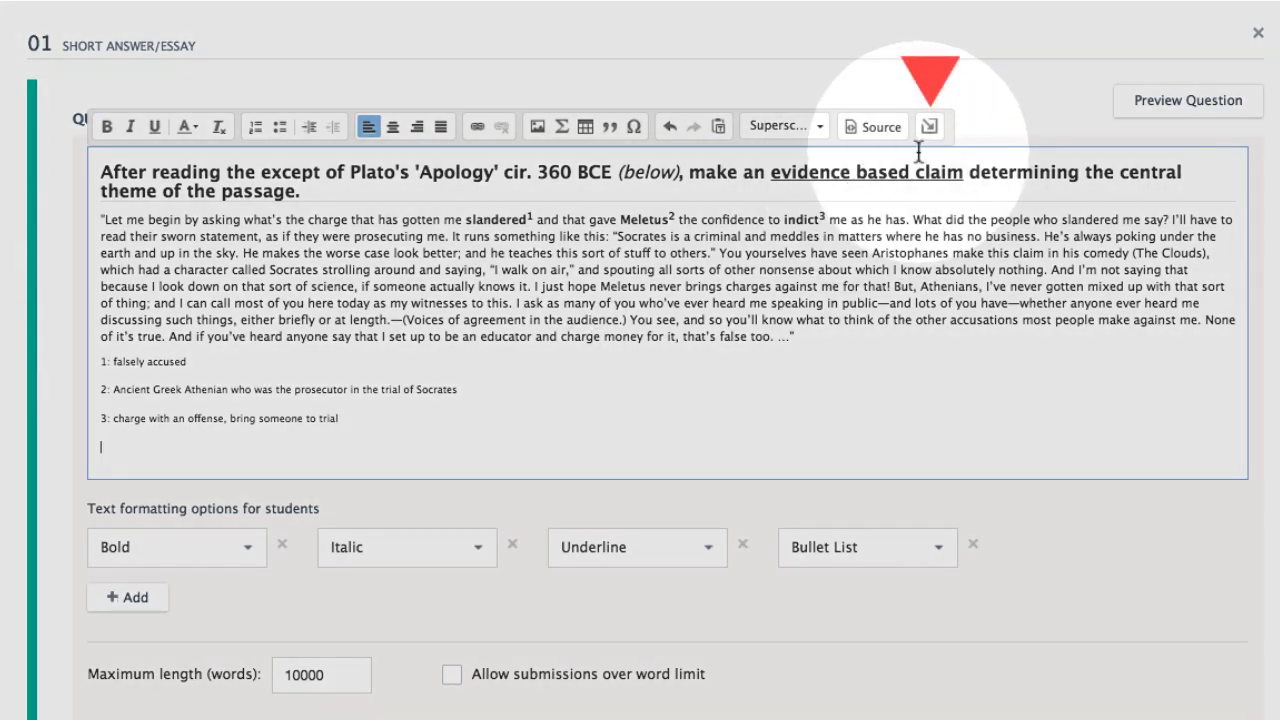
Insert the 'Plato: The Apology of Socrates' cover image below the passage footnotes.
{"action": "left_click", "coordinate": [928, 126]}
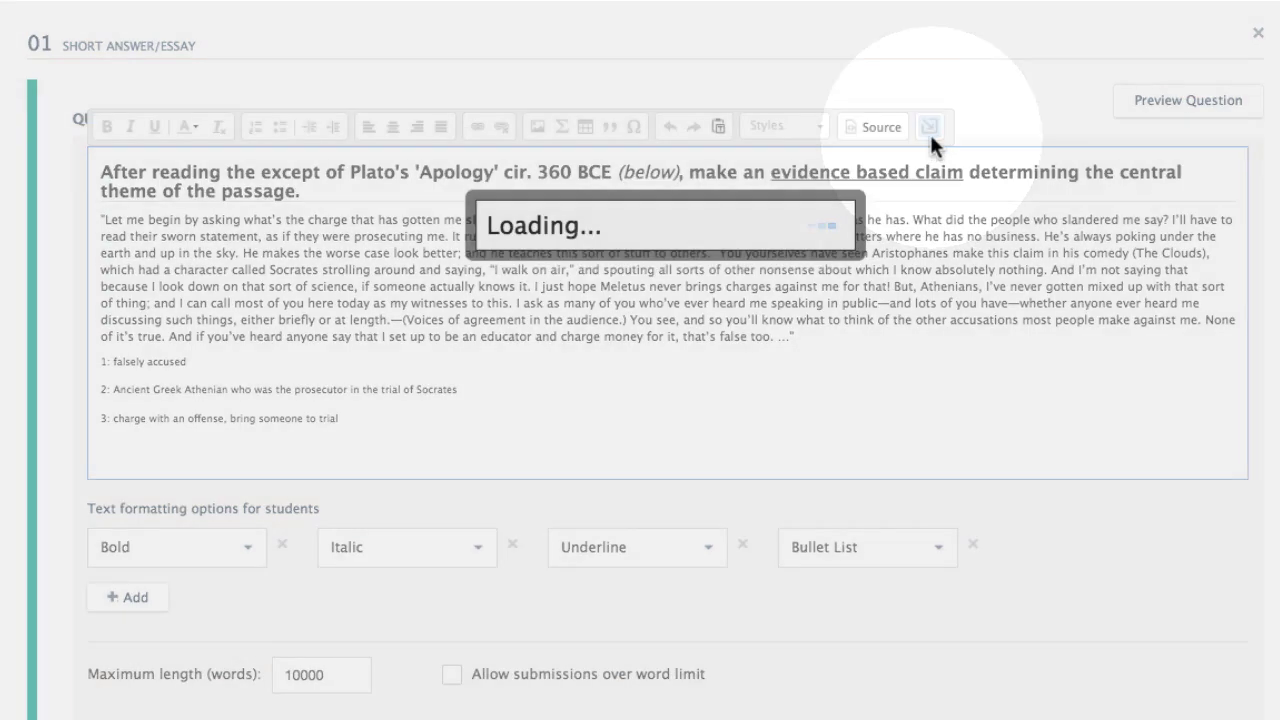
{"action": "left_click", "coordinate": [930, 126]}
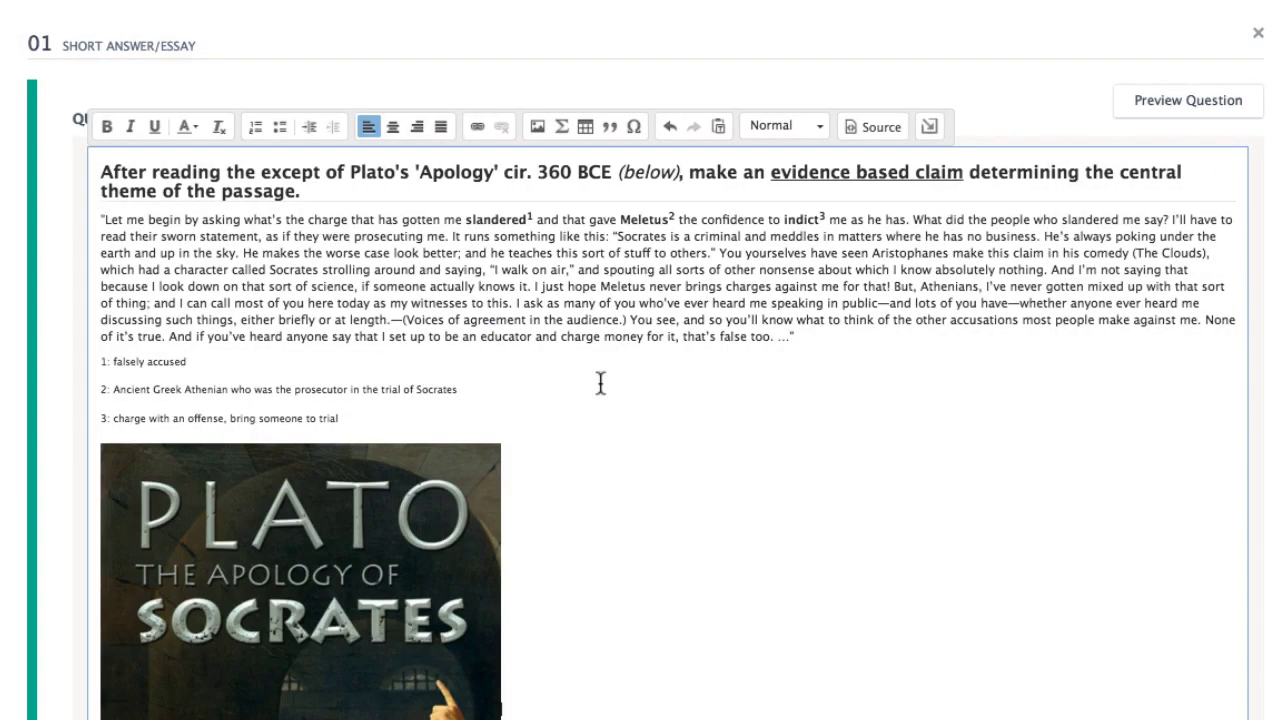
{"action": "scroll", "scroll_direction": "down", "scroll_amount": 3}
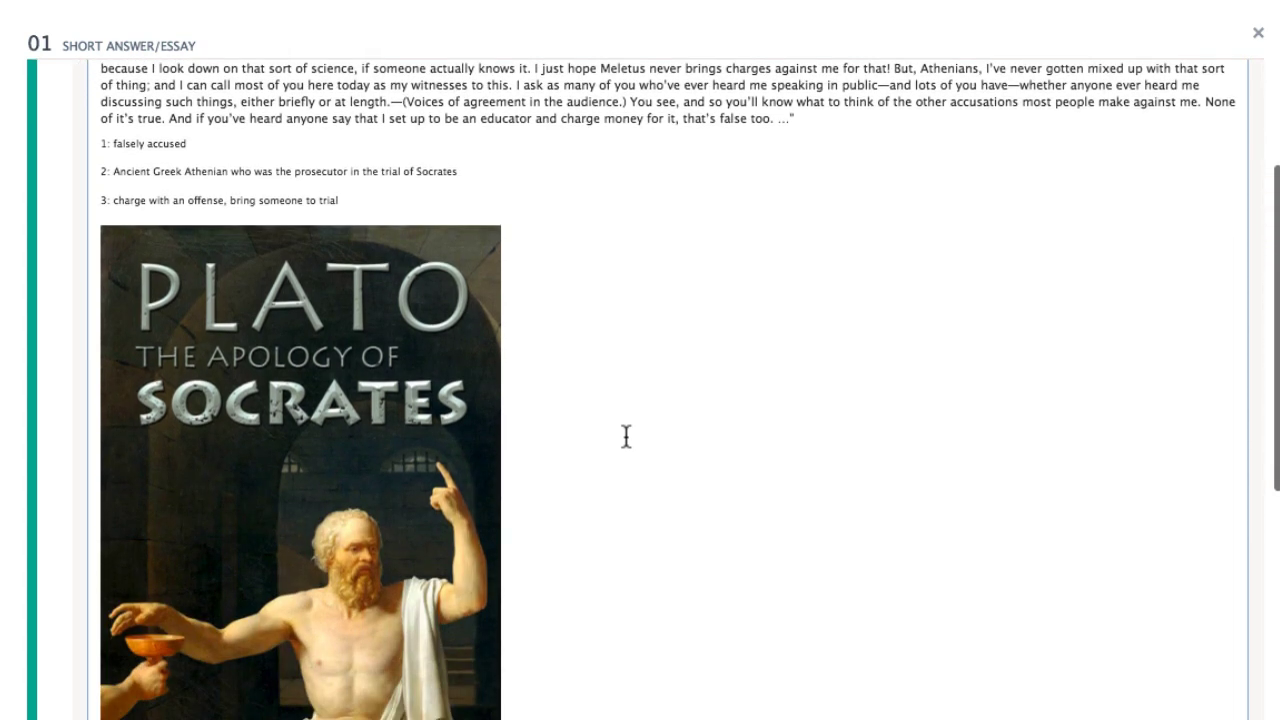
{"action": "scroll", "scroll_direction": "down", "scroll_amount": 3}
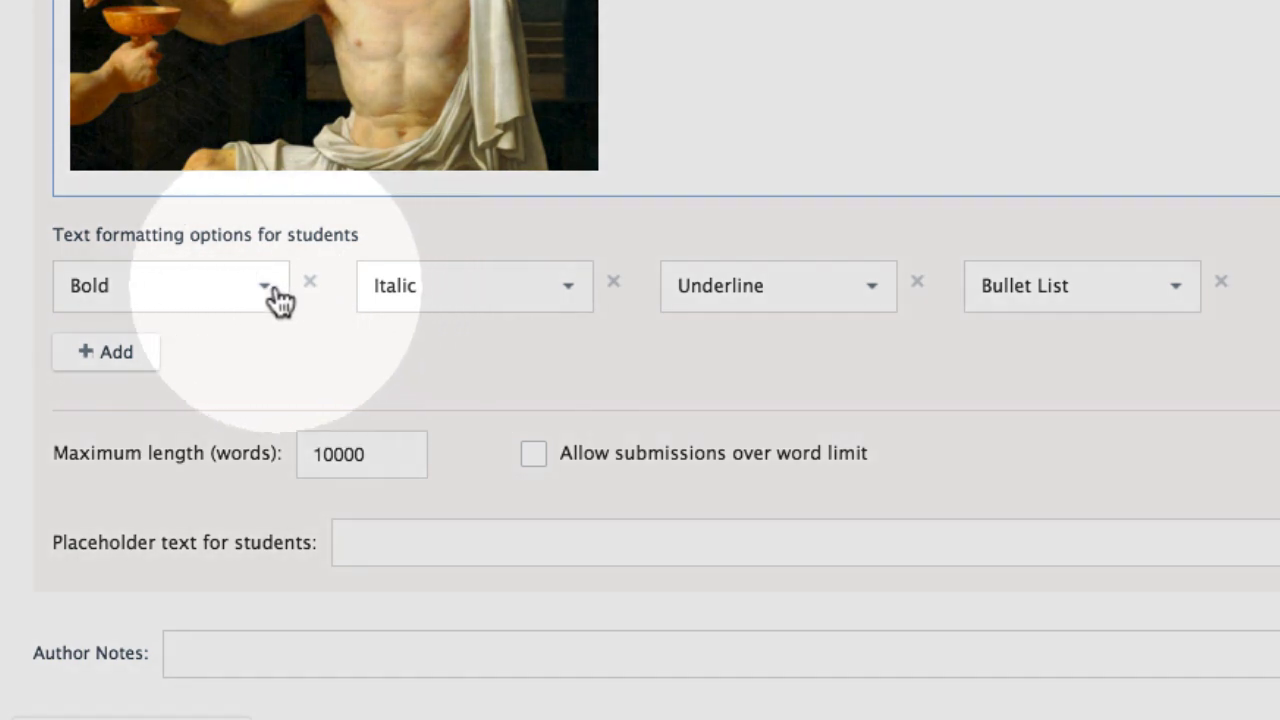
Make the student formatting options Number List, Subscript and Bullet List, removing Underline.
{"action": "left_click", "coordinate": [264, 286]}
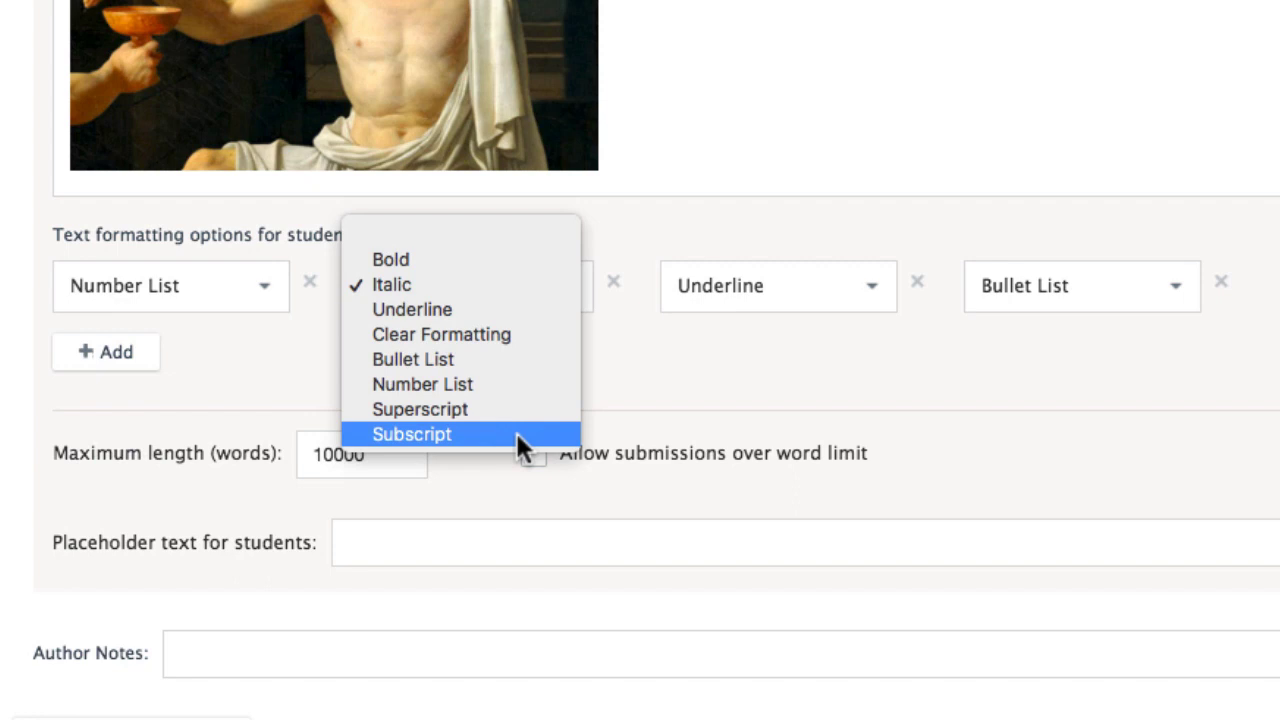
{"action": "left_click", "coordinate": [412, 434]}
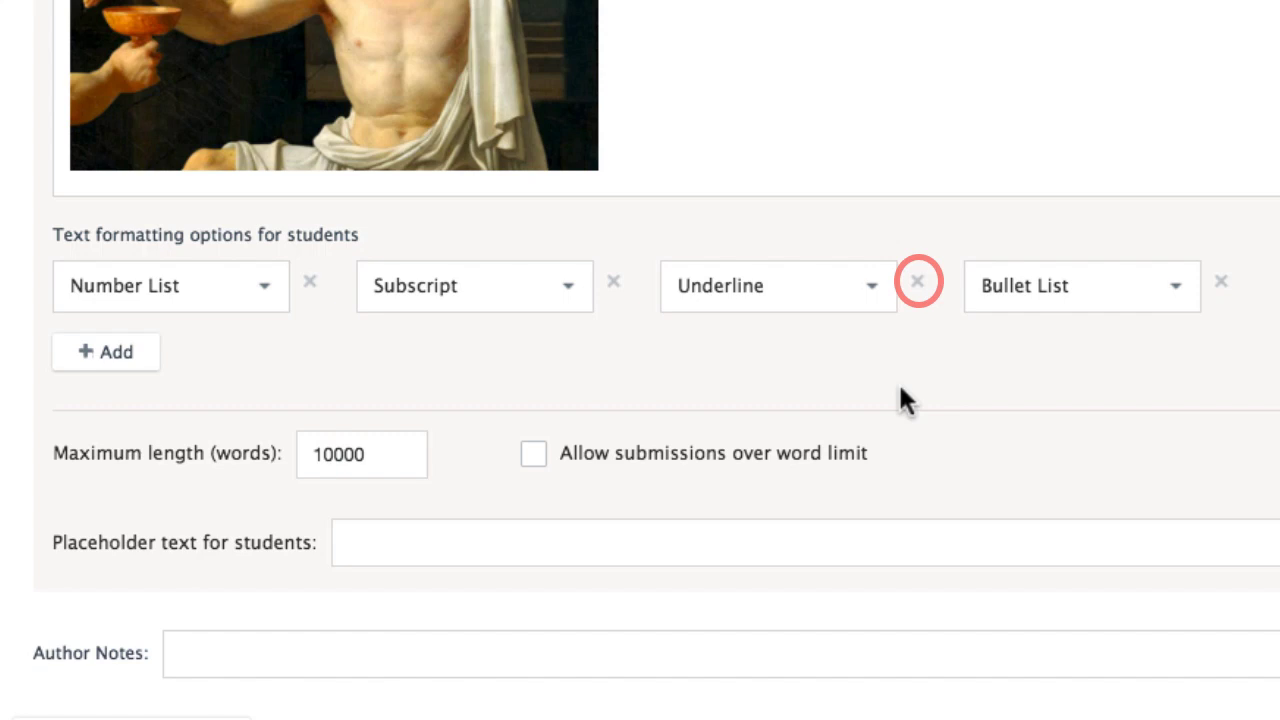
{"action": "left_click", "coordinate": [918, 280]}
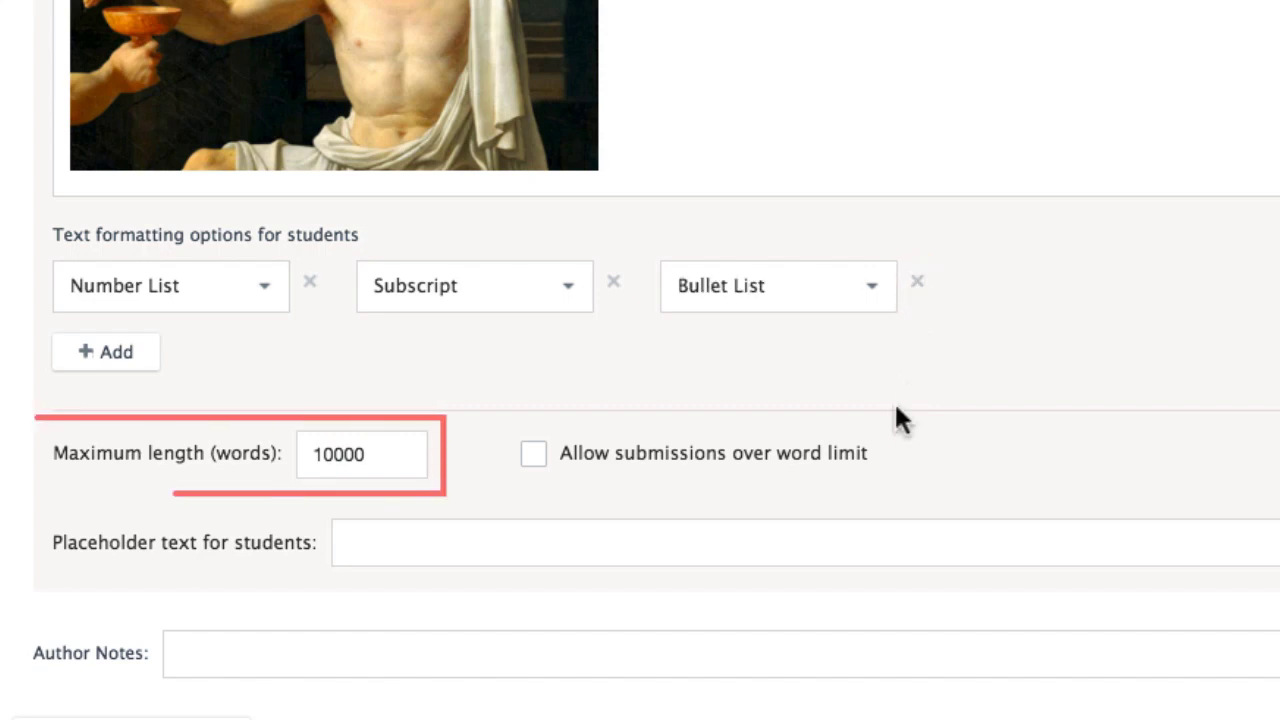
Set the maximum length to 2000 words and allow submissions over the word limit.
{"action": "left_click", "coordinate": [362, 452]}
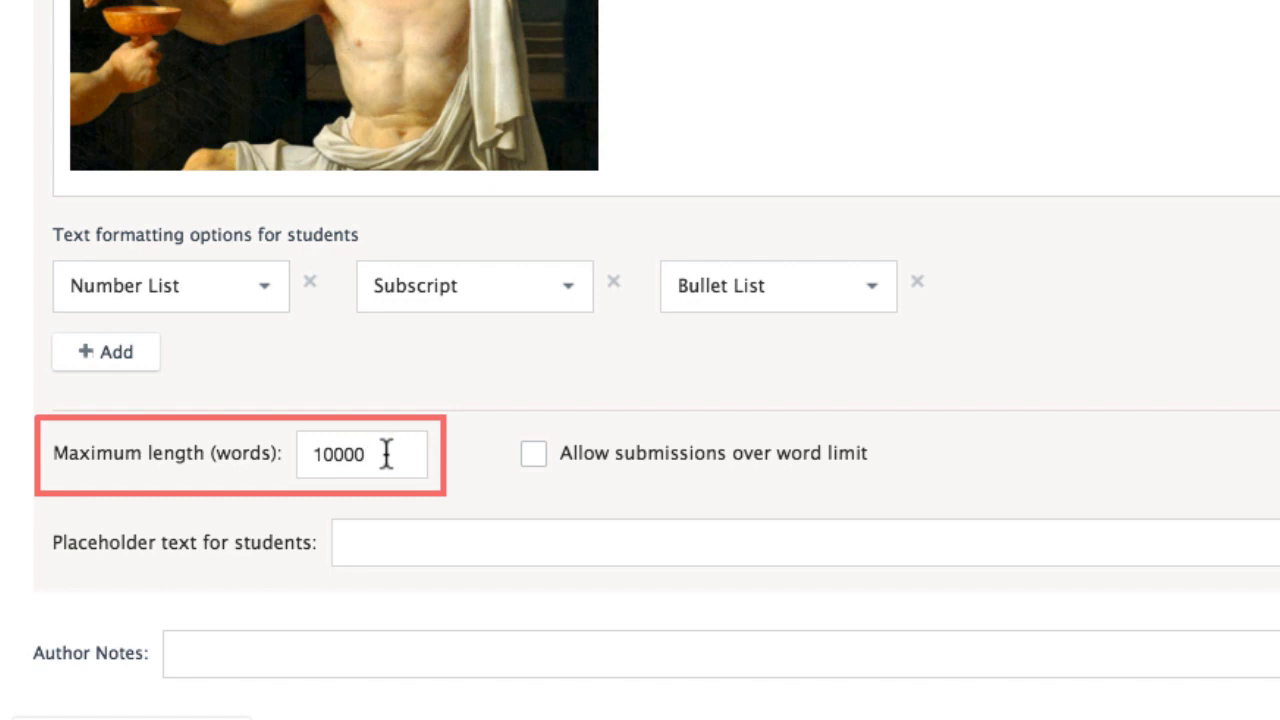
{"action": "type", "text": "200"}
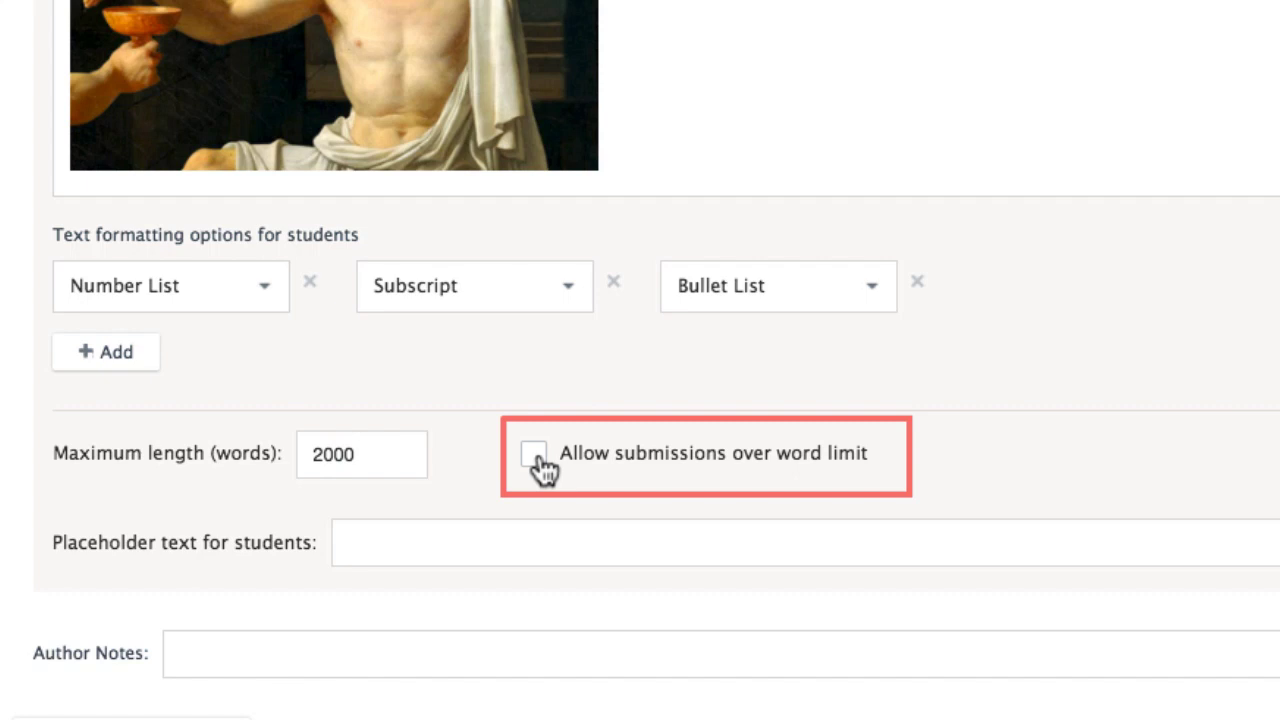
{"action": "left_click", "coordinate": [532, 452]}
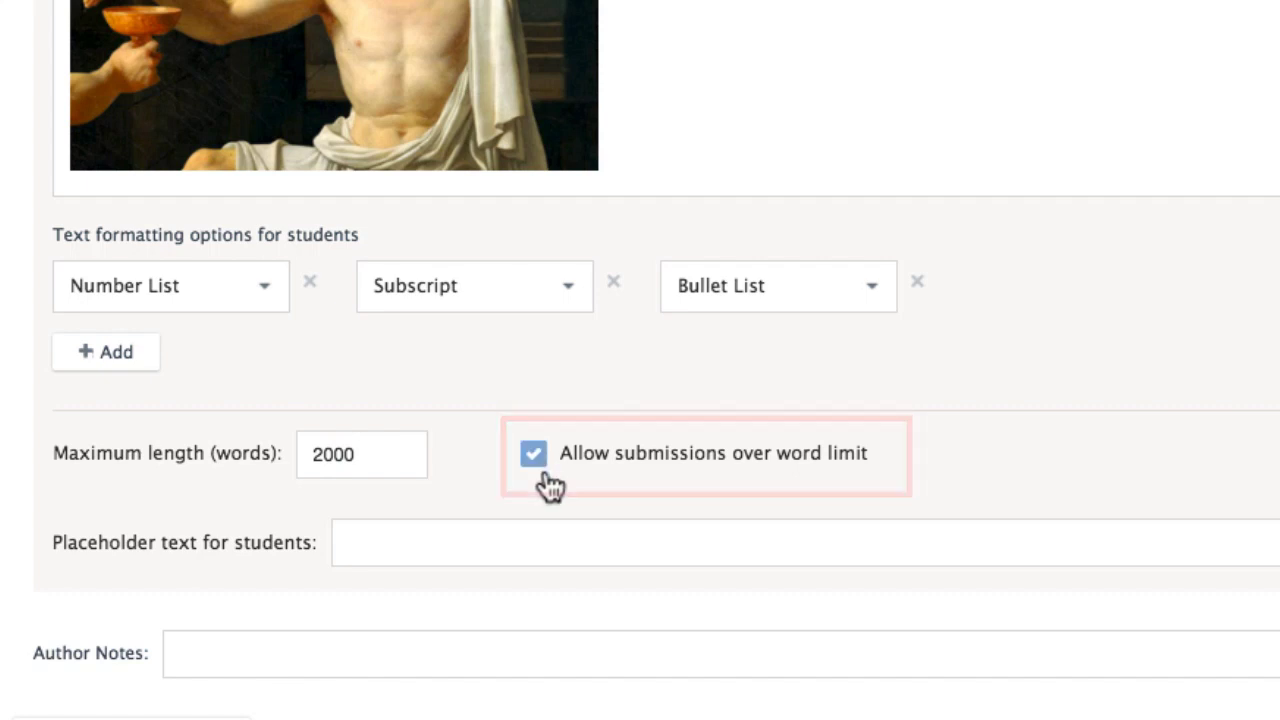
{"action": "scroll", "scroll_direction": "down", "scroll_amount": 3}
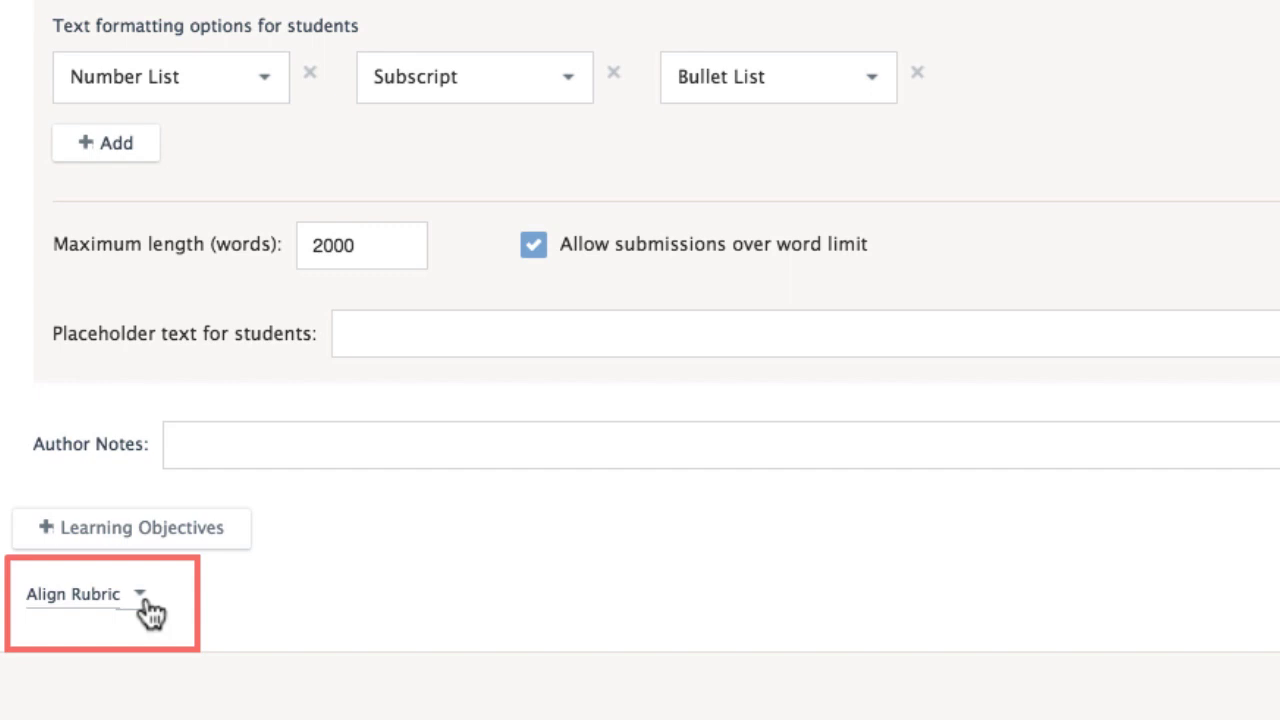
Align the question to the Evidence Based Writing Rubric.
{"action": "left_click", "coordinate": [84, 594]}
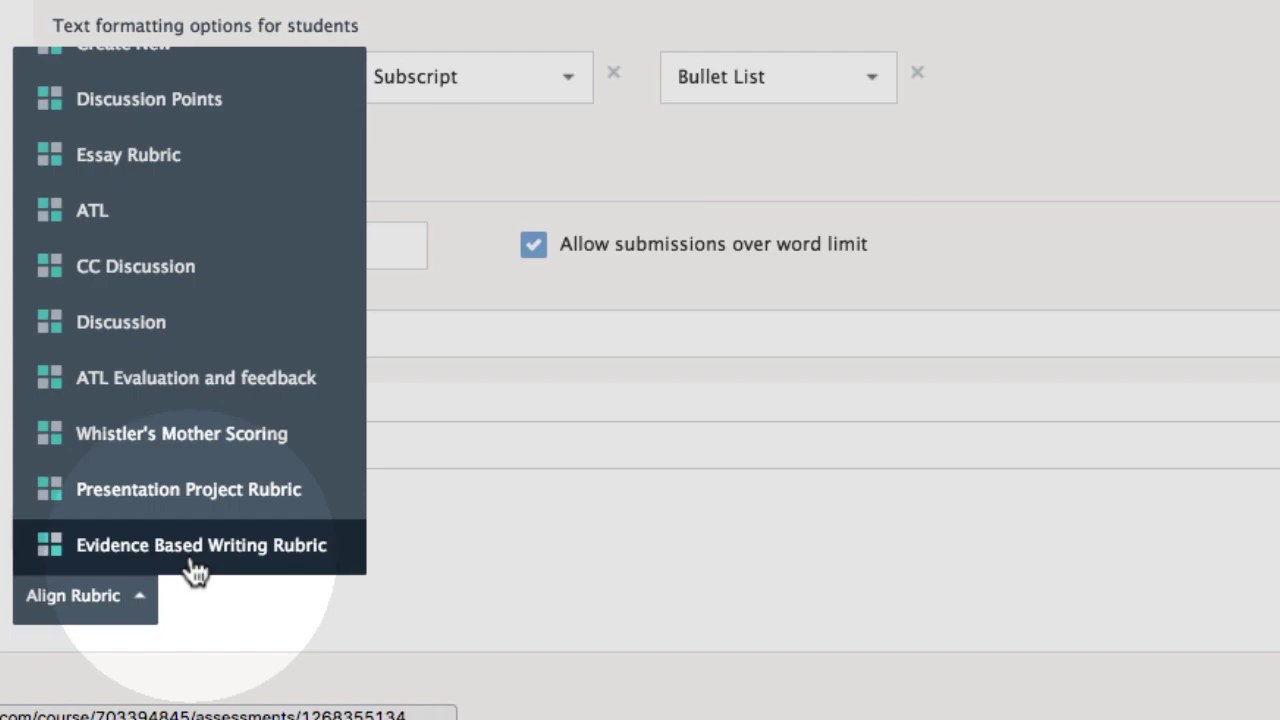
{"action": "left_click", "coordinate": [200, 544]}
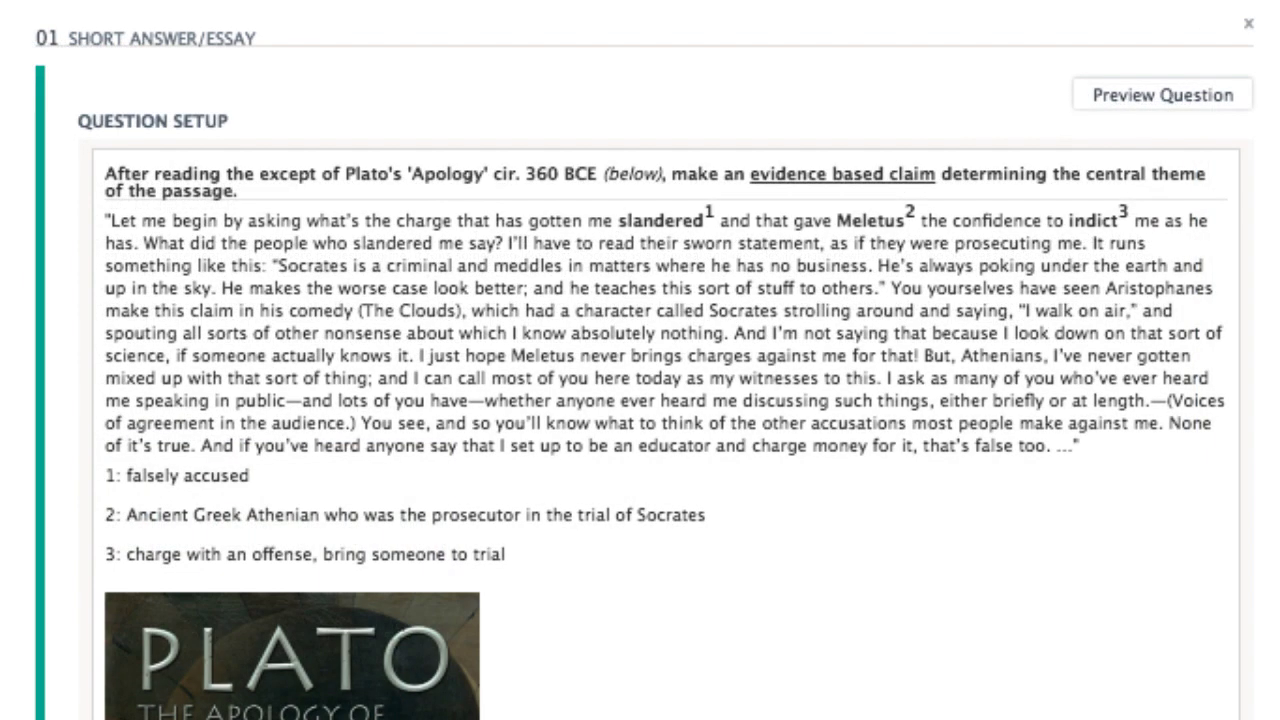
Save the finished Short Answer/Essay question.
{"action": "scroll", "scroll_direction": "down", "scroll_amount": 3}
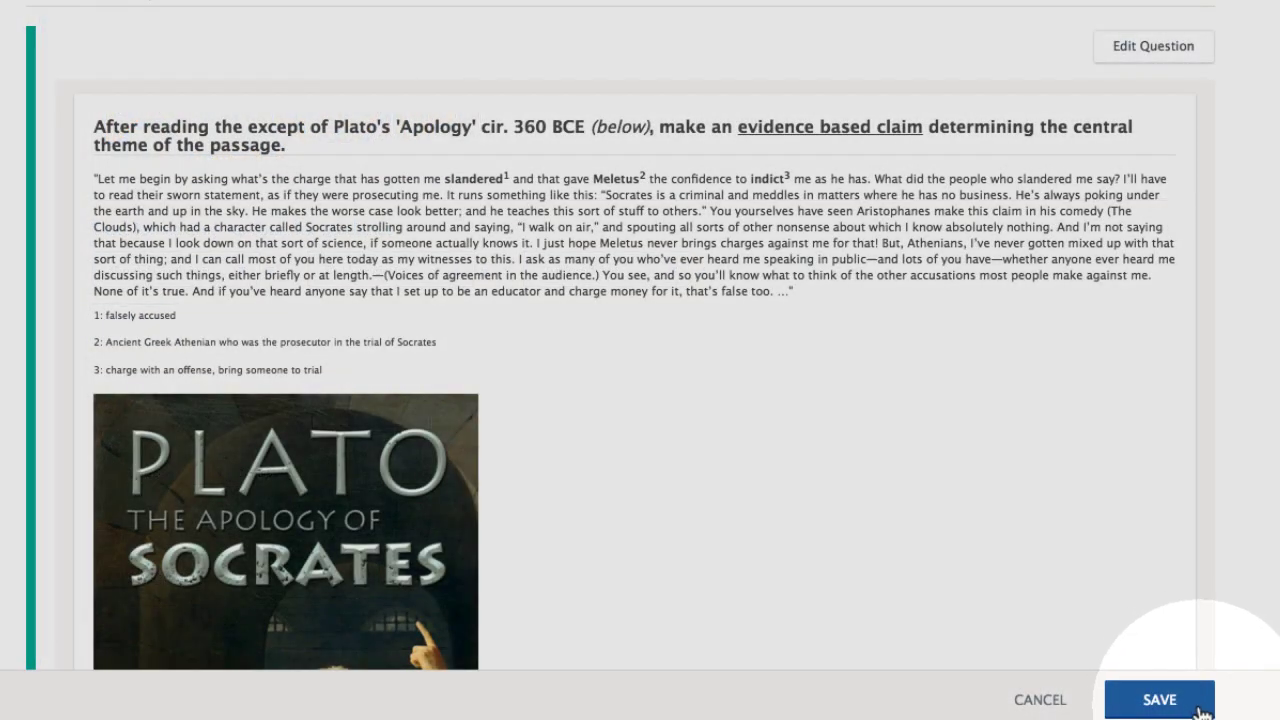
{"action": "left_click", "coordinate": [1160, 700]}
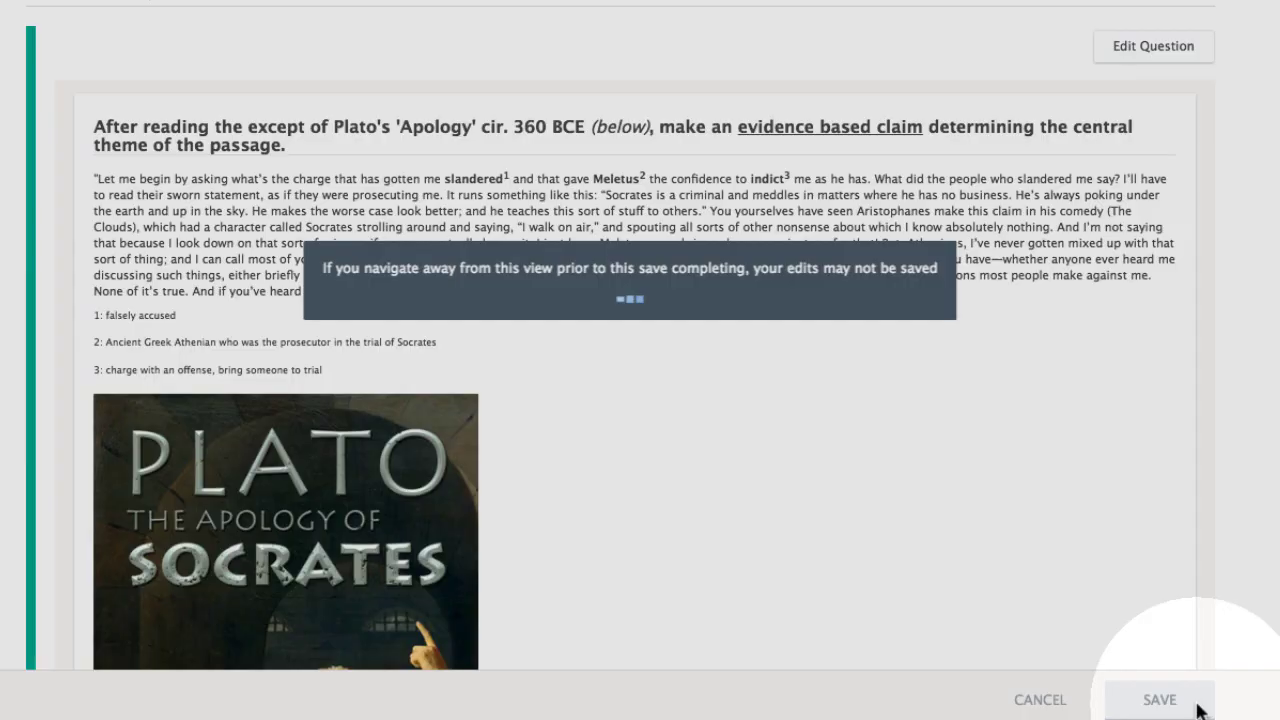